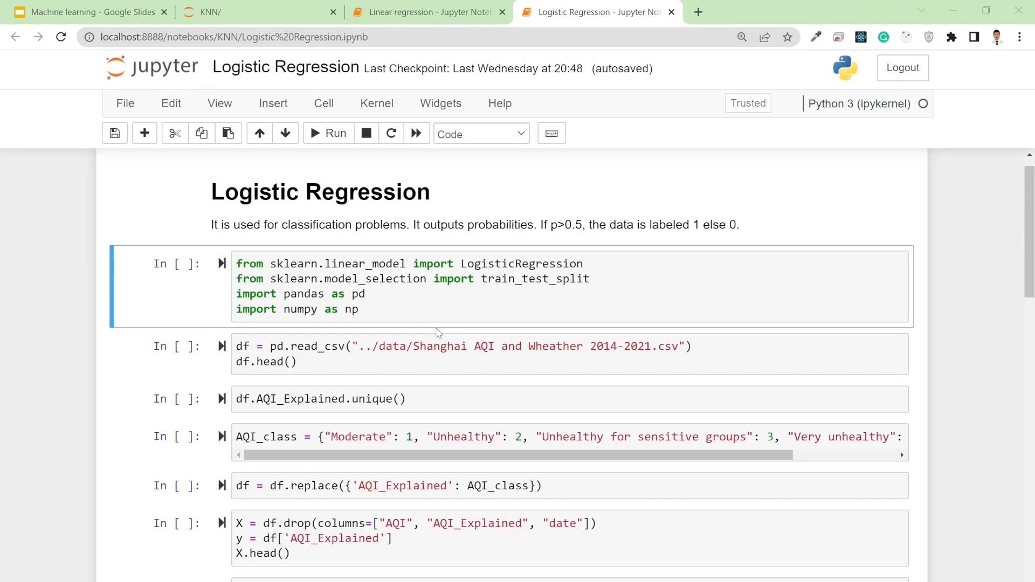
mouse_move(375, 192)
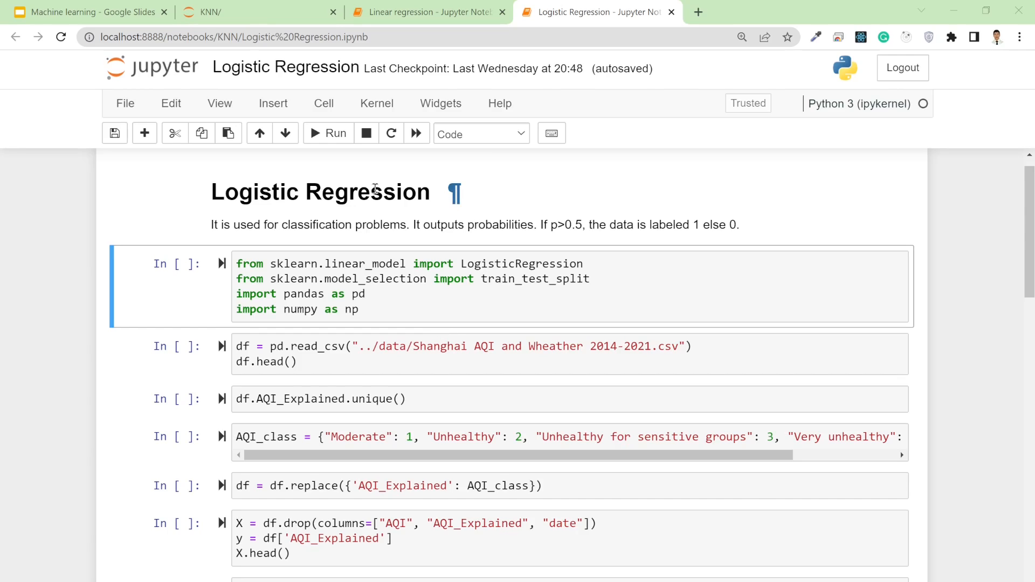
mouse_move(305, 189)
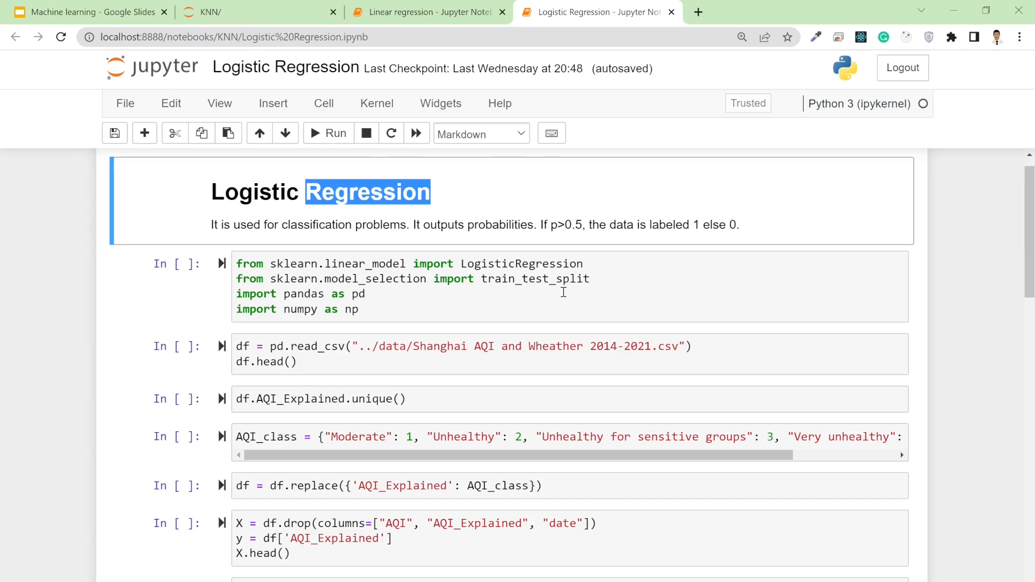
mouse_move(374, 230)
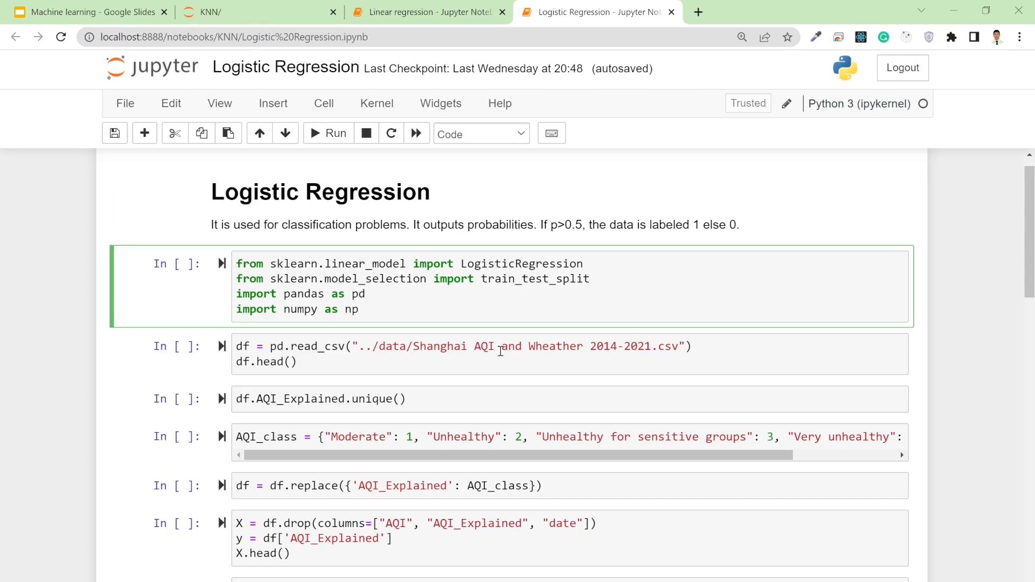
View the Linear regression notebook's df.head() output and highlight the AQI_Explained column.
click(428, 12)
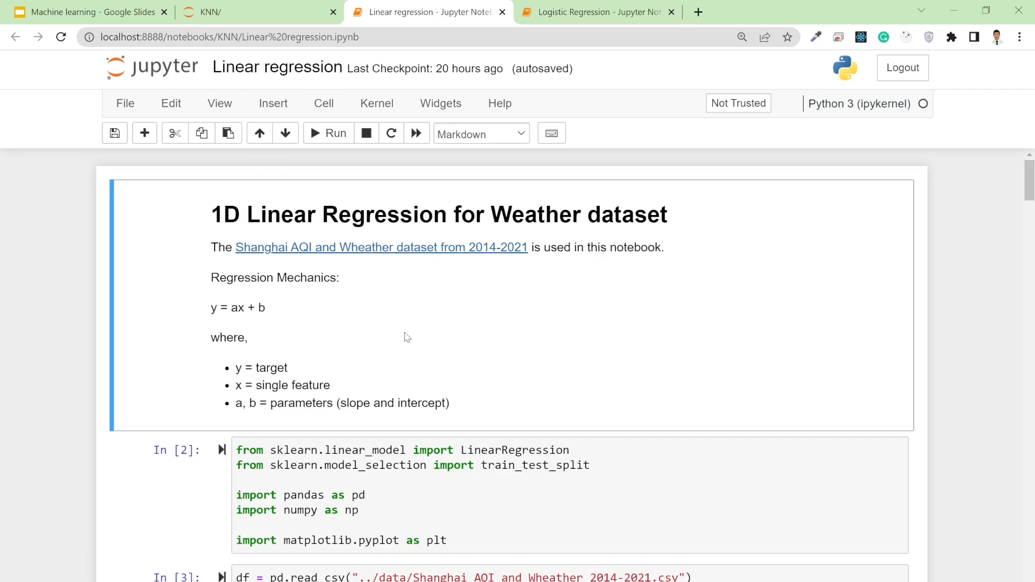
mouse_move(342, 161)
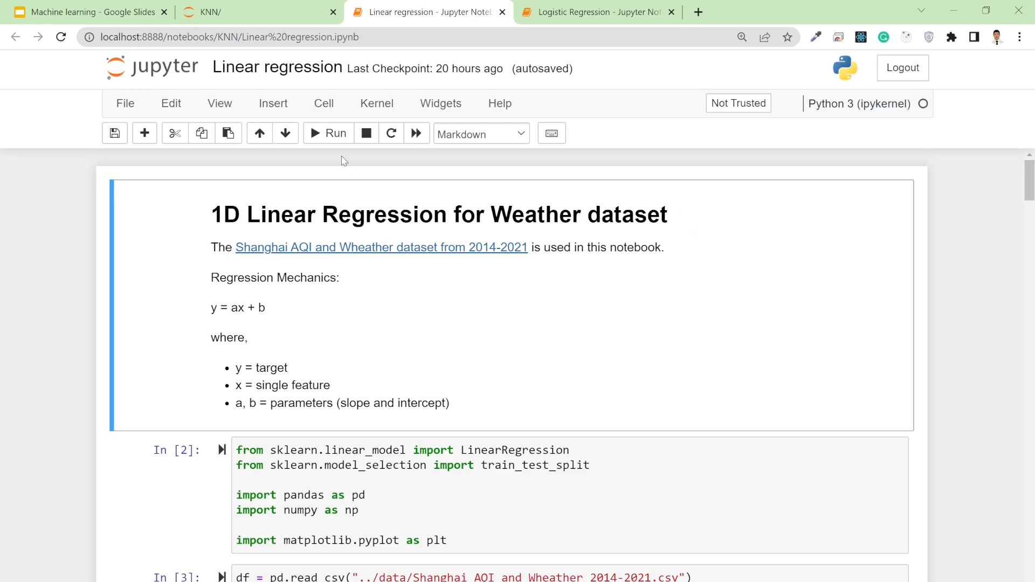
mouse_move(442, 335)
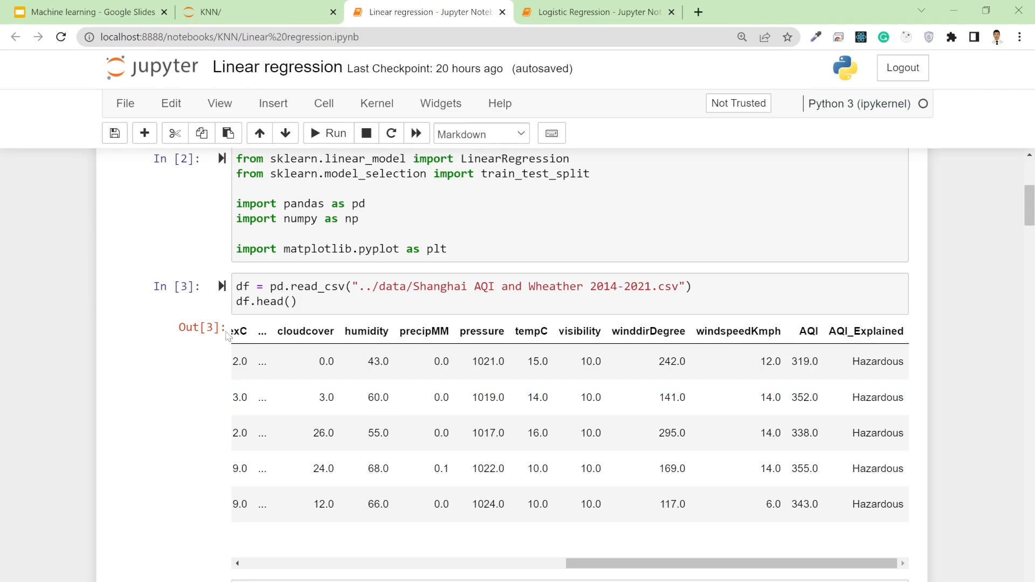
mouse_move(672, 346)
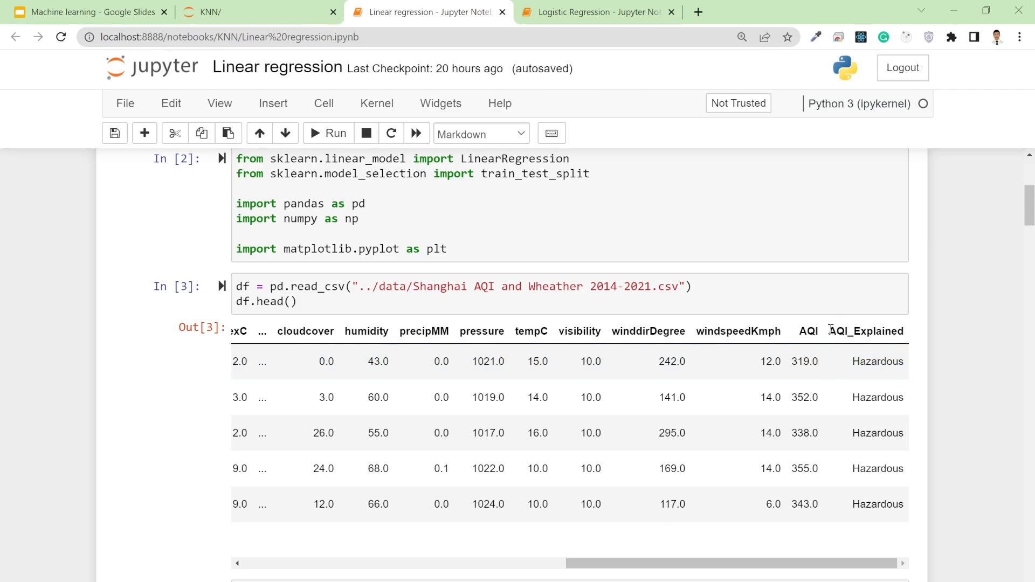
double_click(866, 331)
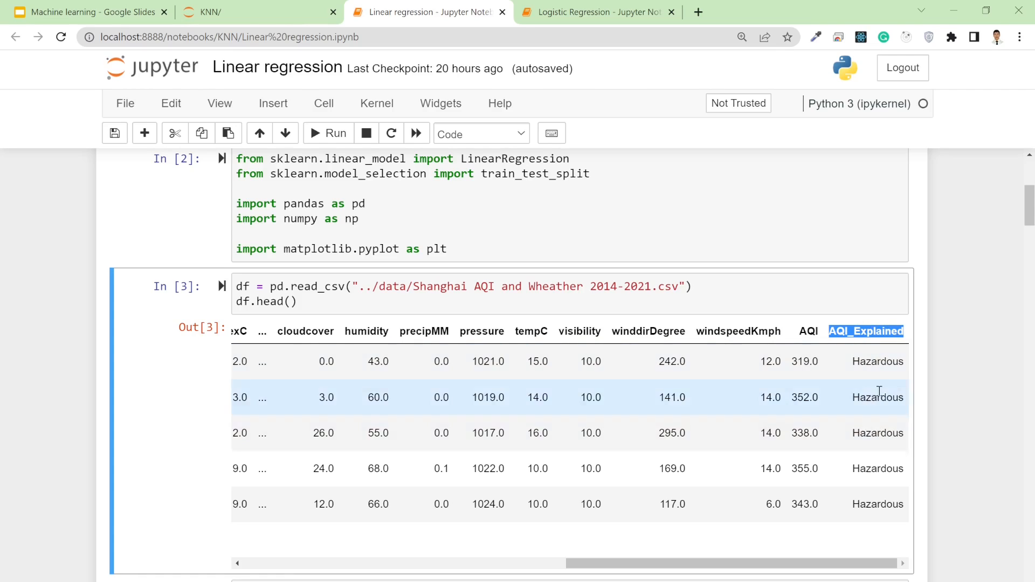
mouse_move(878, 432)
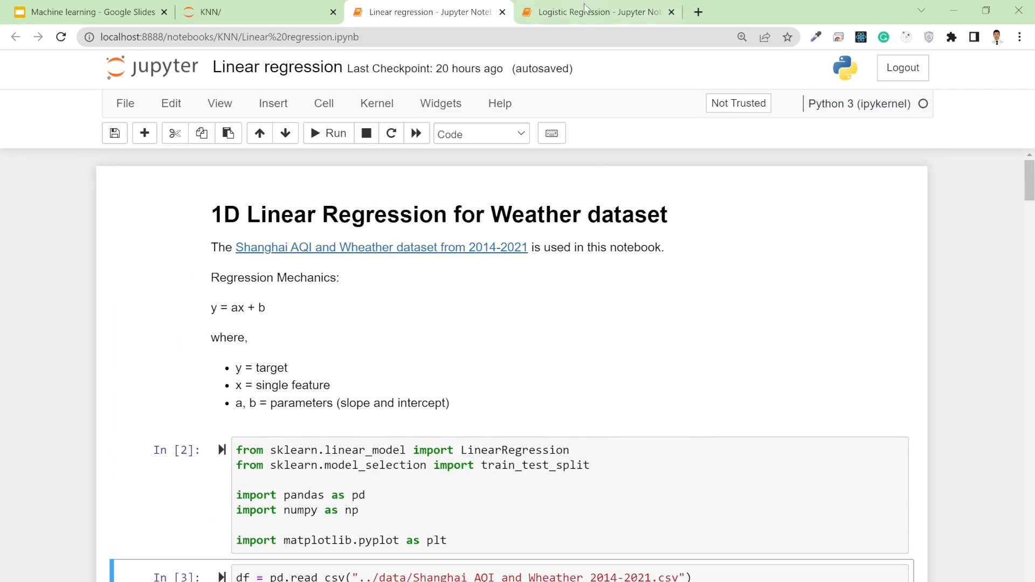
Run the Logistic Regression notebook's import cell (LogisticRegression, train_test_split, pandas, numpy).
click(594, 12)
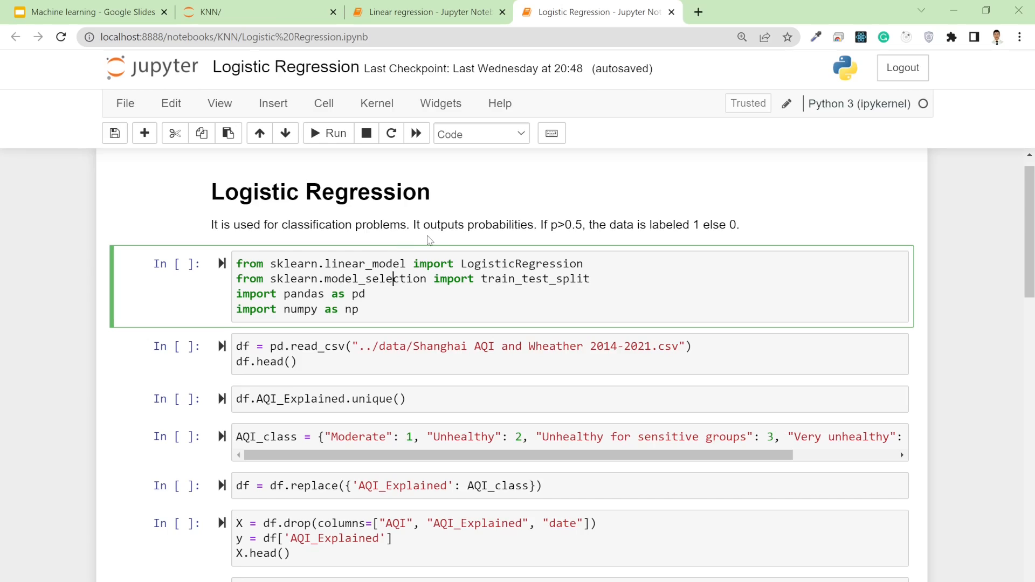
click(364, 309)
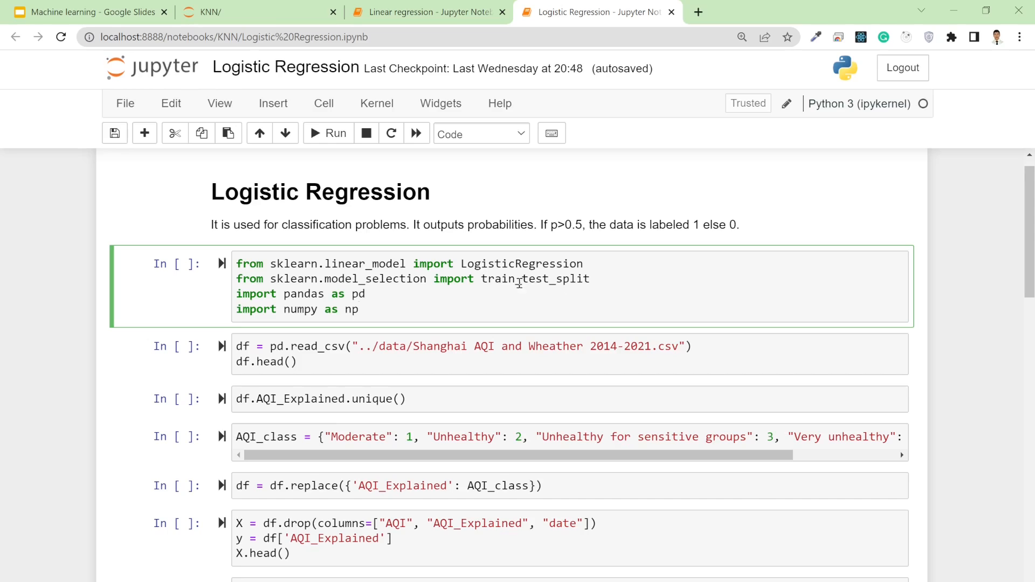
mouse_move(495, 263)
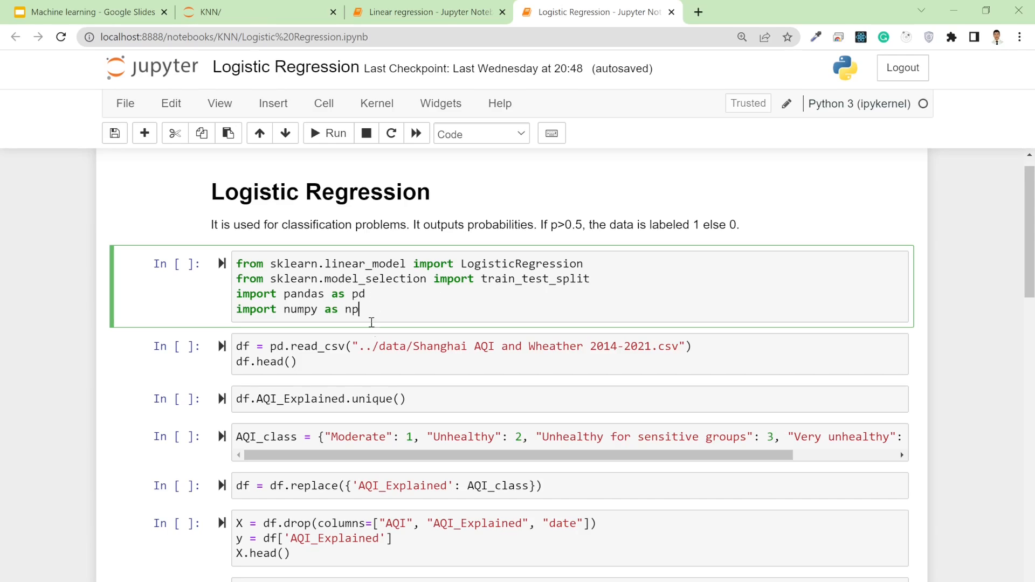
click(462, 354)
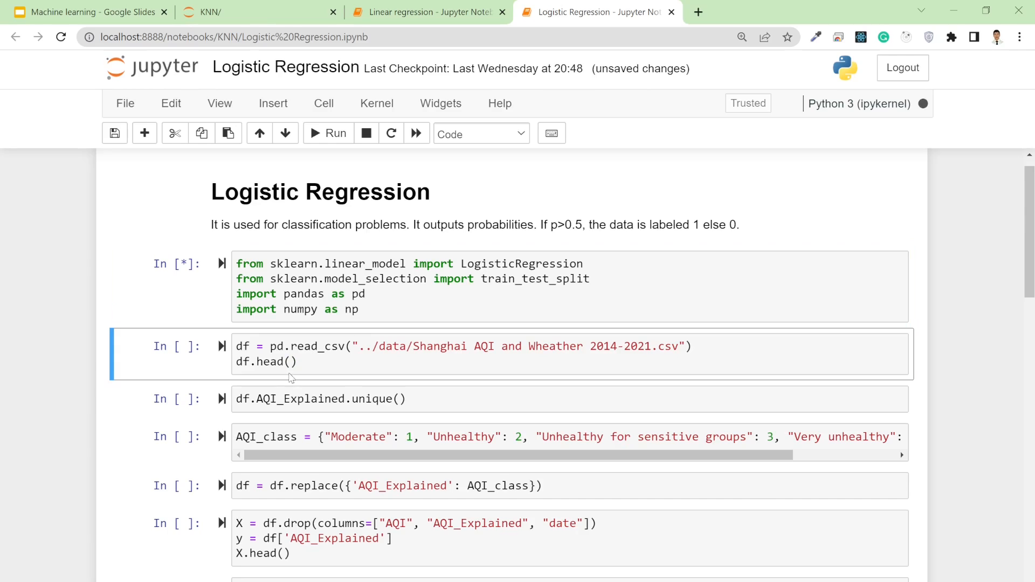
Load the Shanghai AQI and Weather CSV and show its first five rows across 22 columns.
click(298, 361)
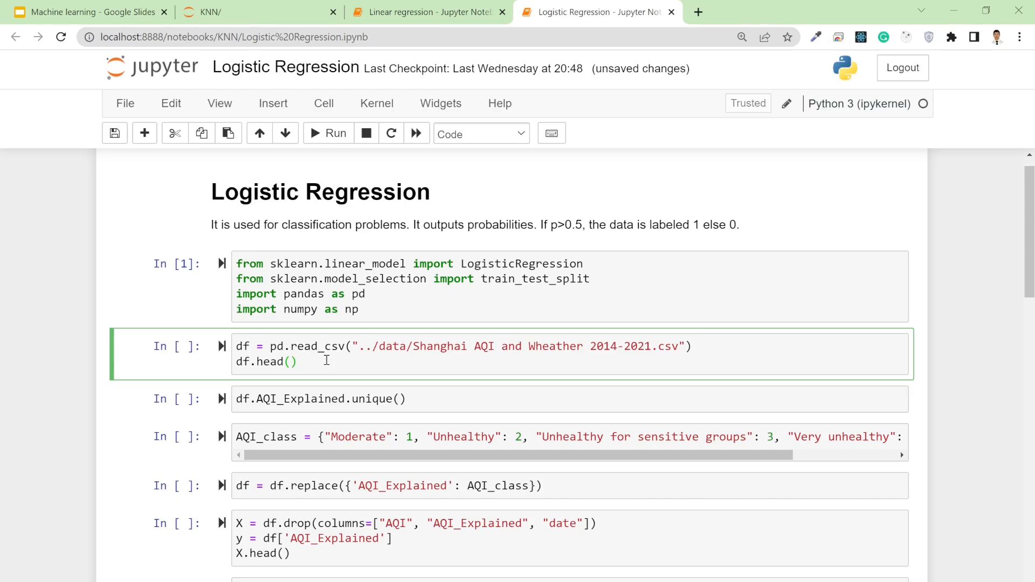
click(328, 133)
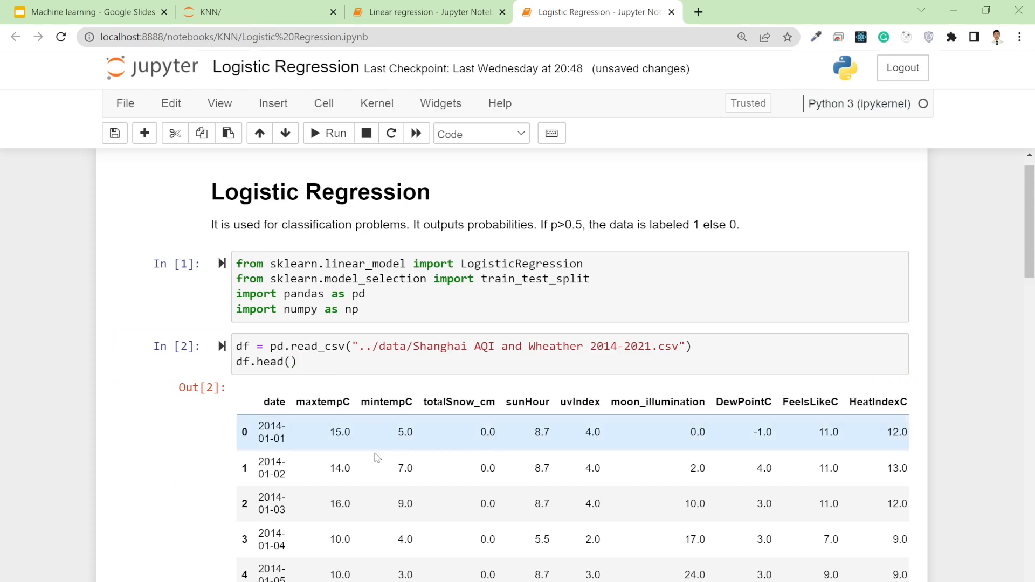
scroll(down, 3)
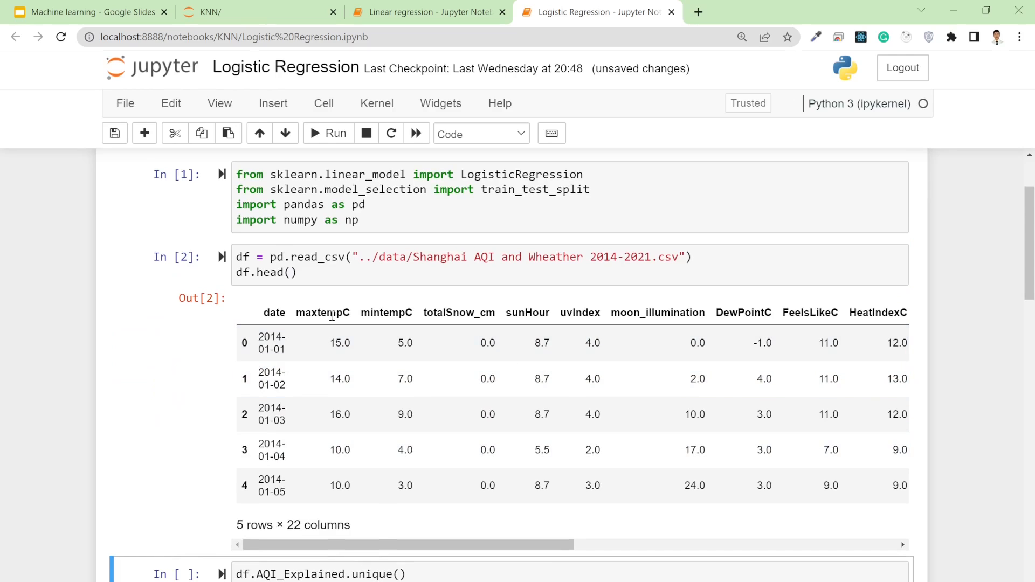
mouse_move(759, 316)
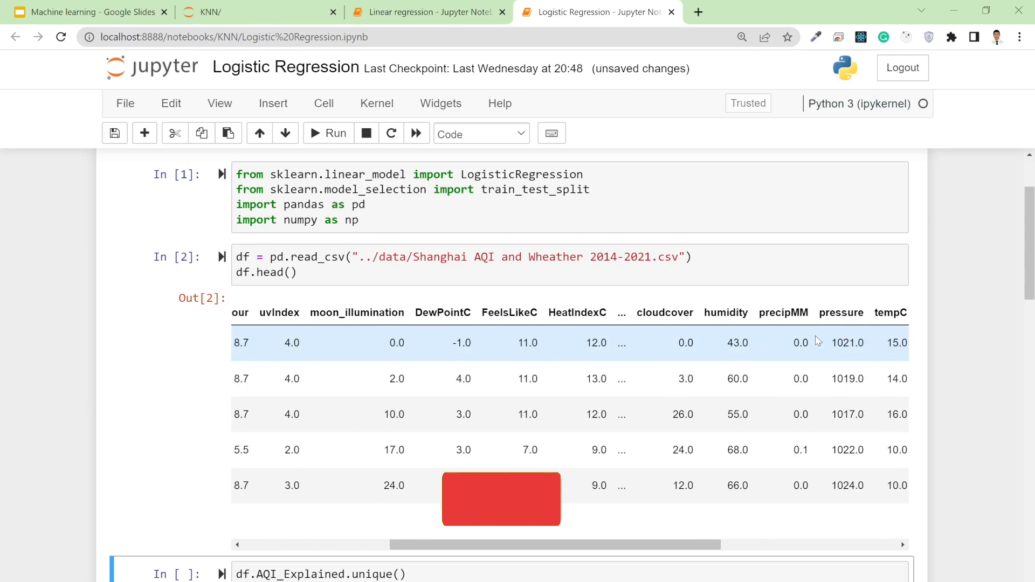
scroll(right, 3)
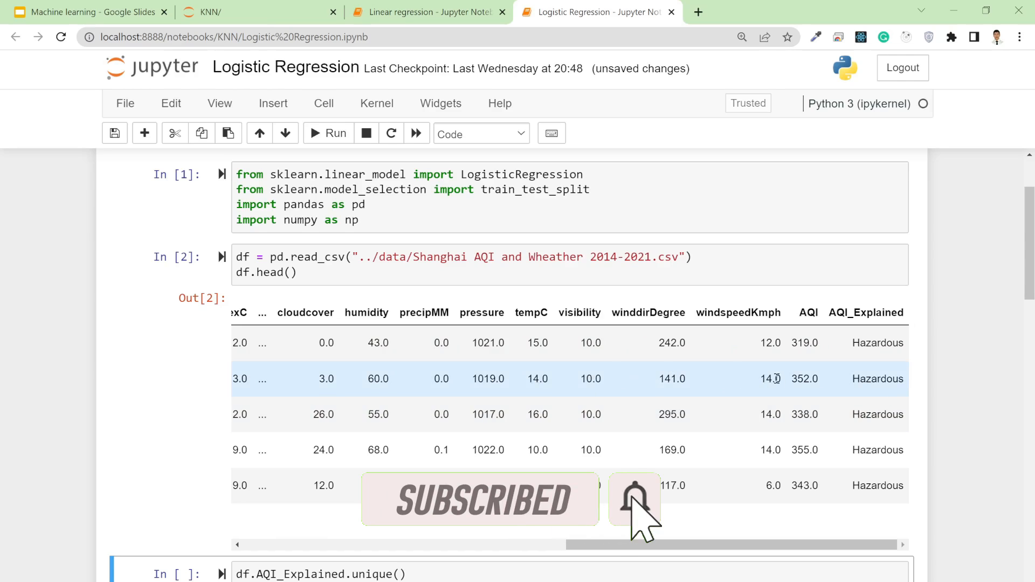
mouse_move(883, 373)
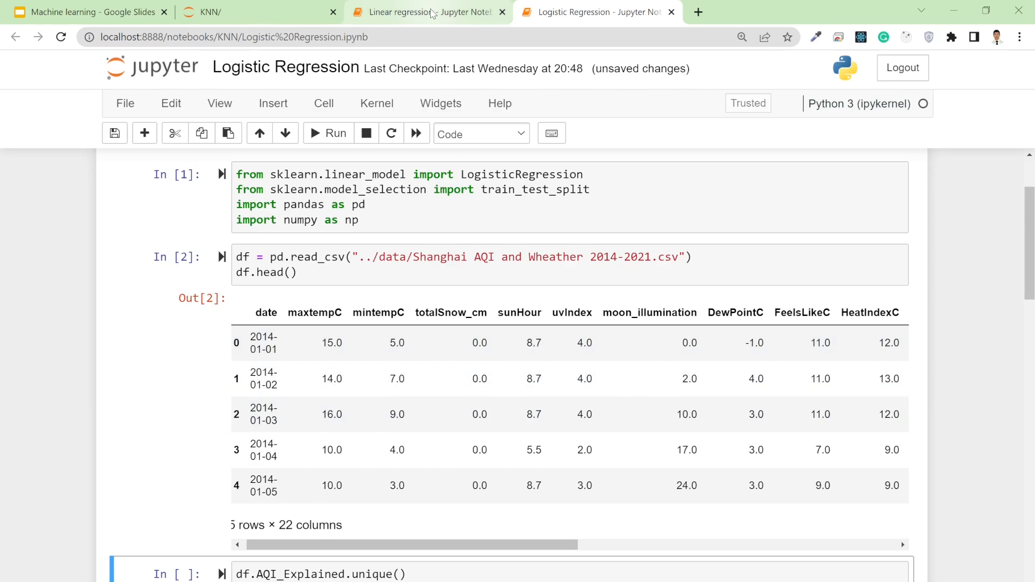
List the five unique AQI_Explained categories and review the AQI_class dictionary mapping them to 1-5.
click(426, 12)
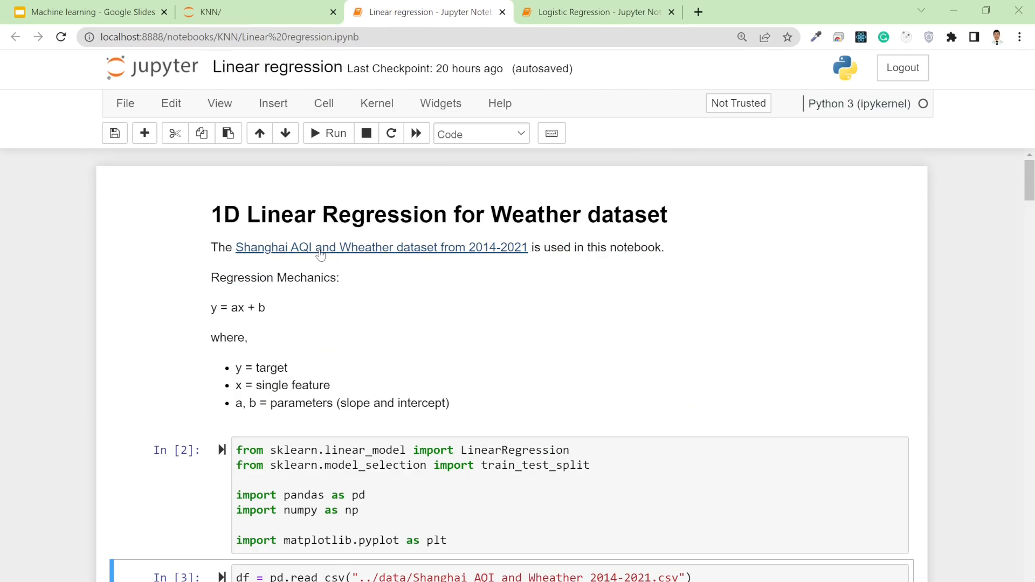
click(597, 12)
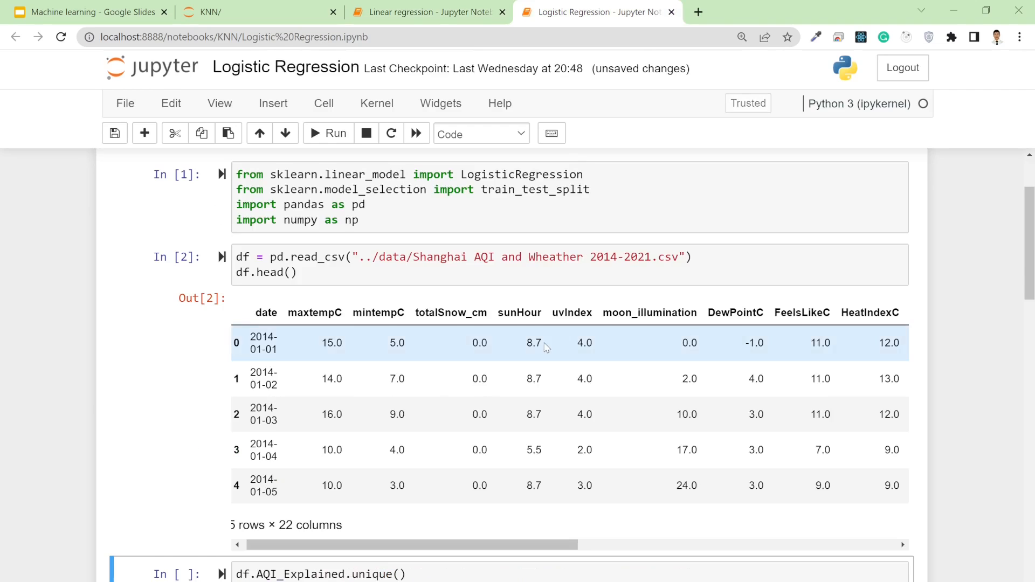
scroll(down, 3)
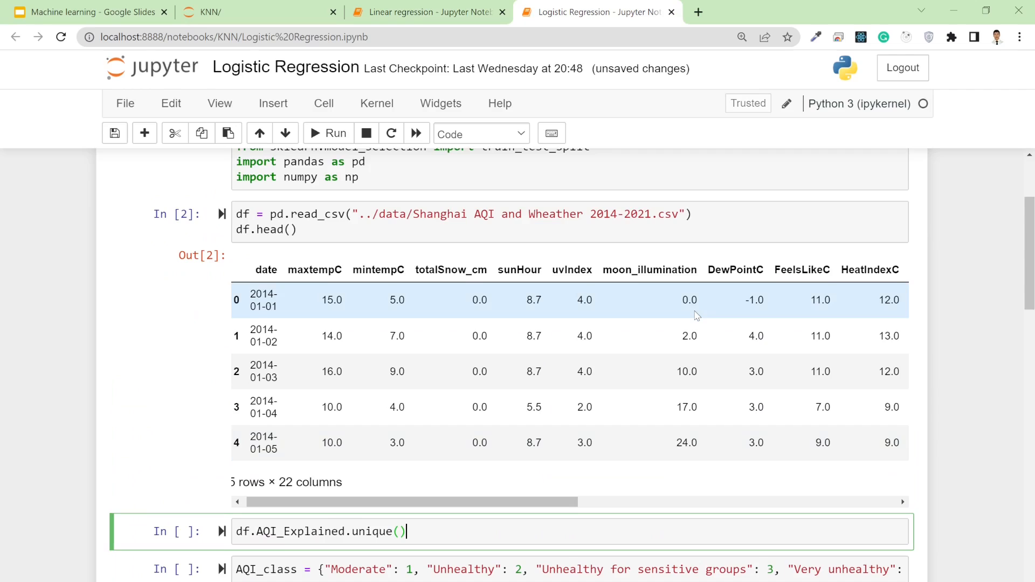
scroll(down, 3)
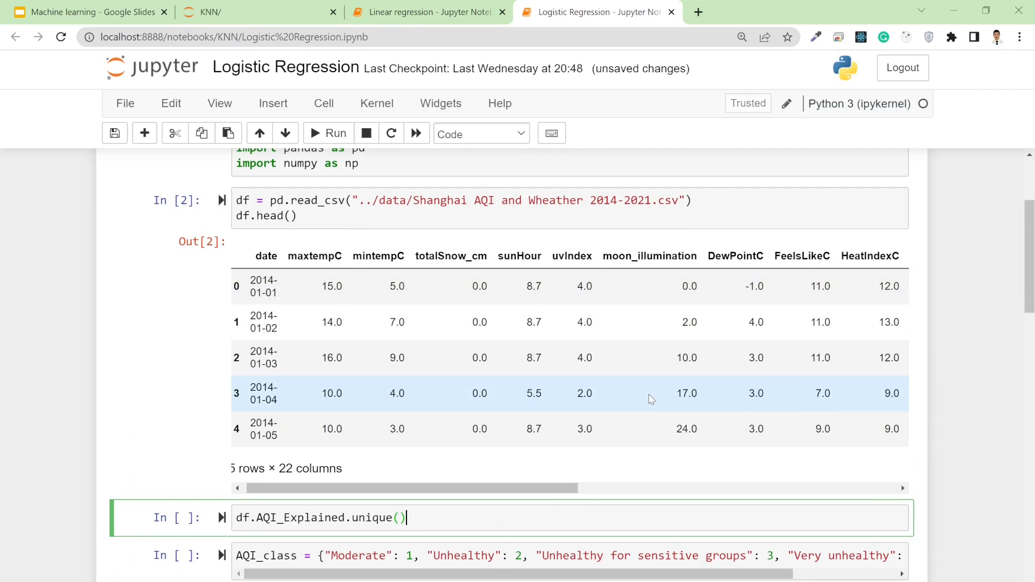
scroll(right, 3)
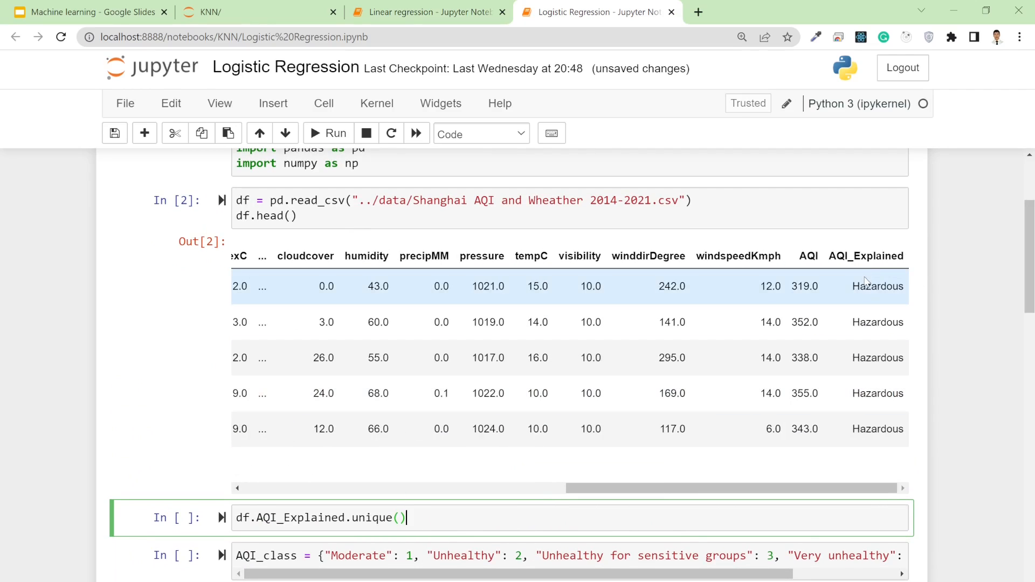
mouse_move(869, 276)
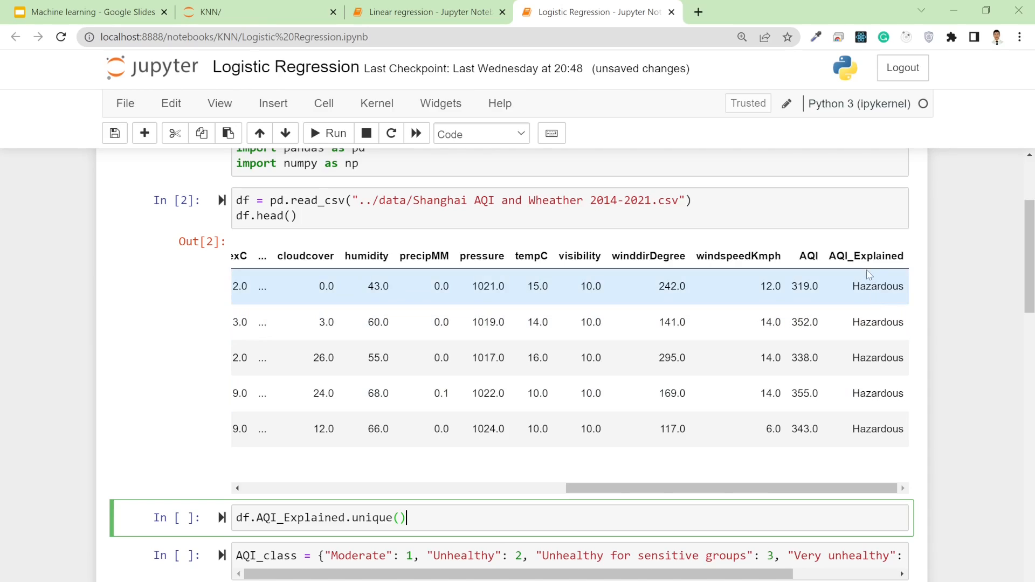
mouse_move(865, 286)
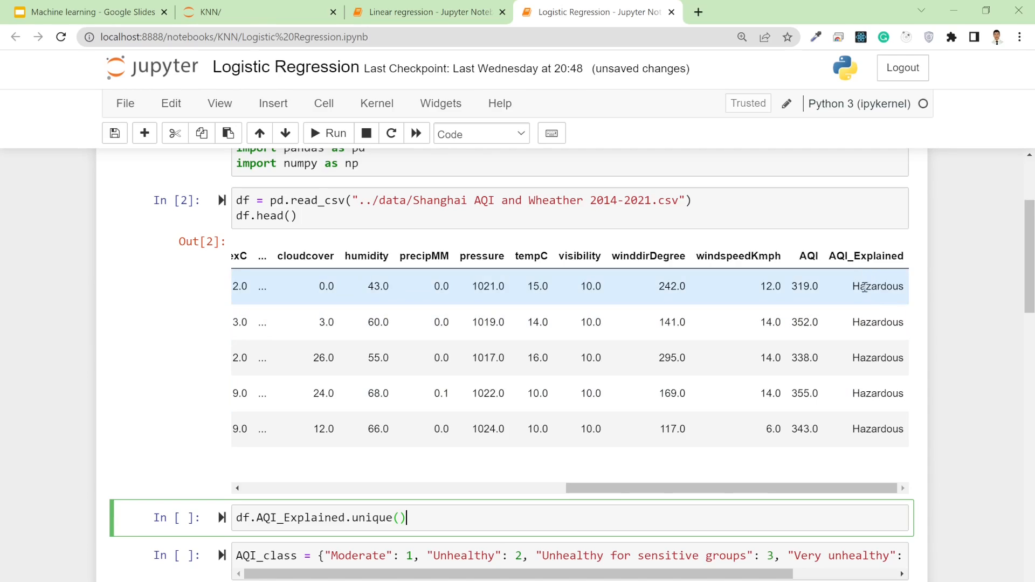
mouse_move(876, 286)
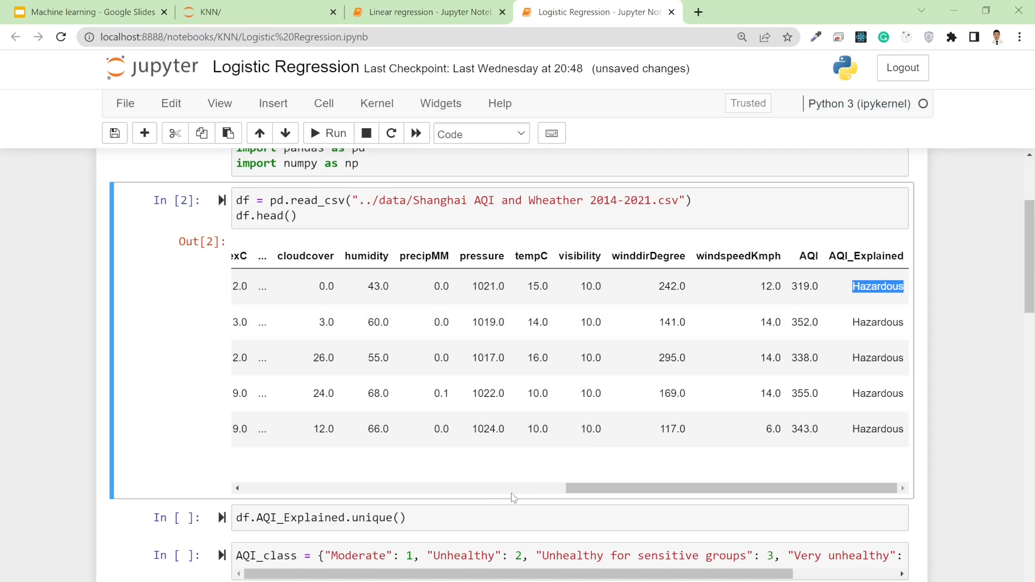
click(323, 517)
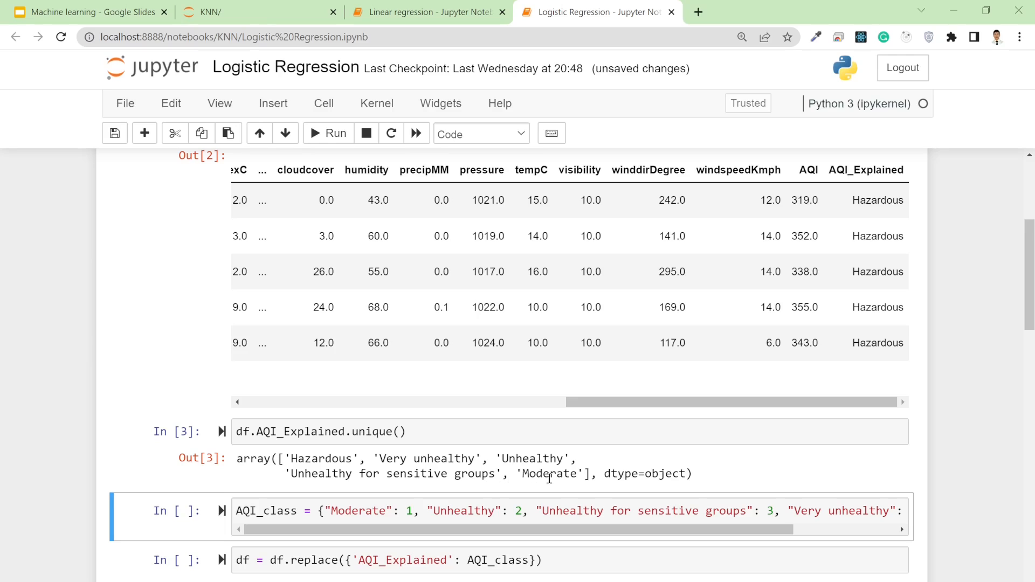
mouse_move(810, 171)
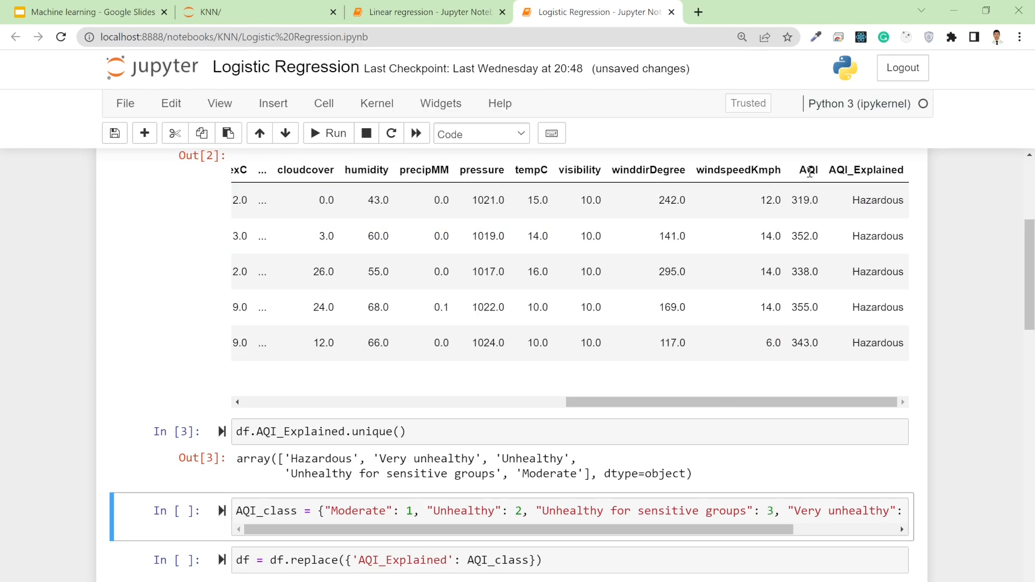
mouse_move(432, 435)
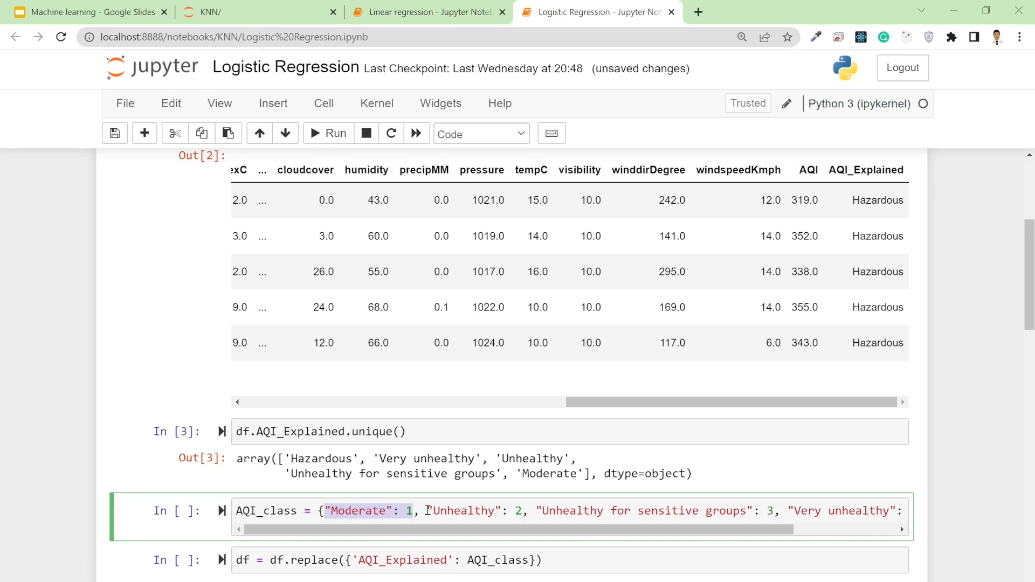
double_click(467, 509)
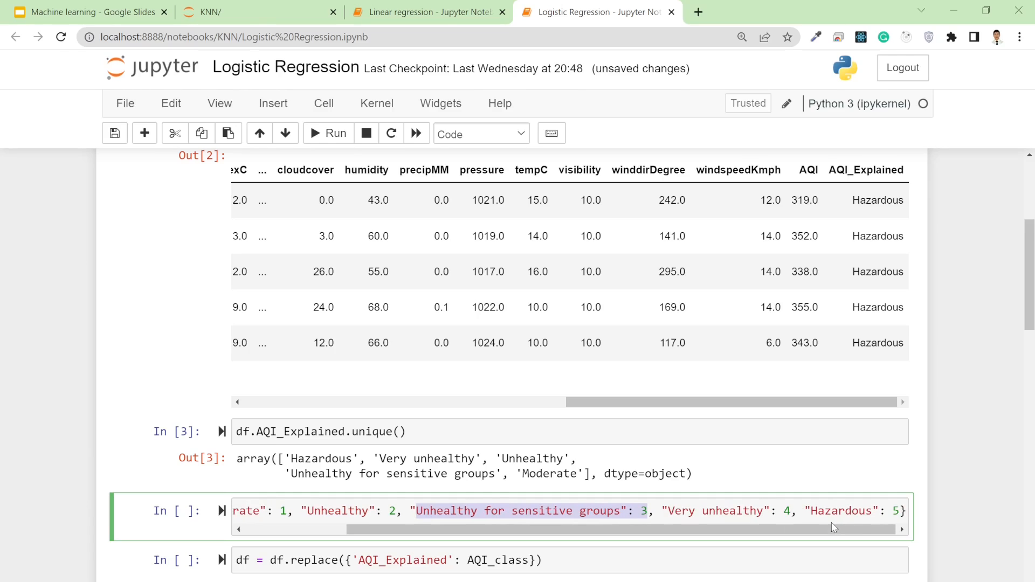
mouse_move(811, 509)
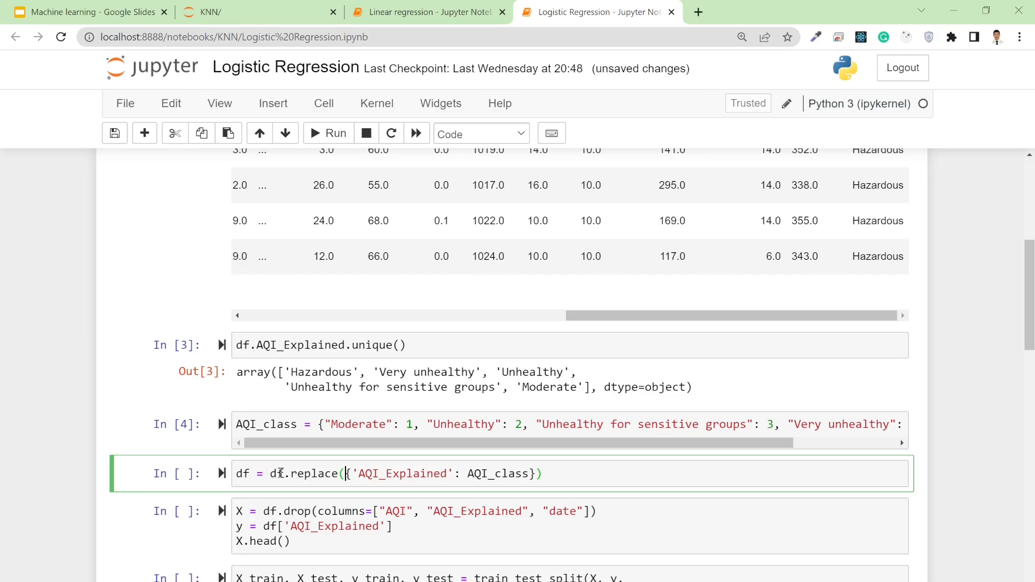
mouse_move(731, 350)
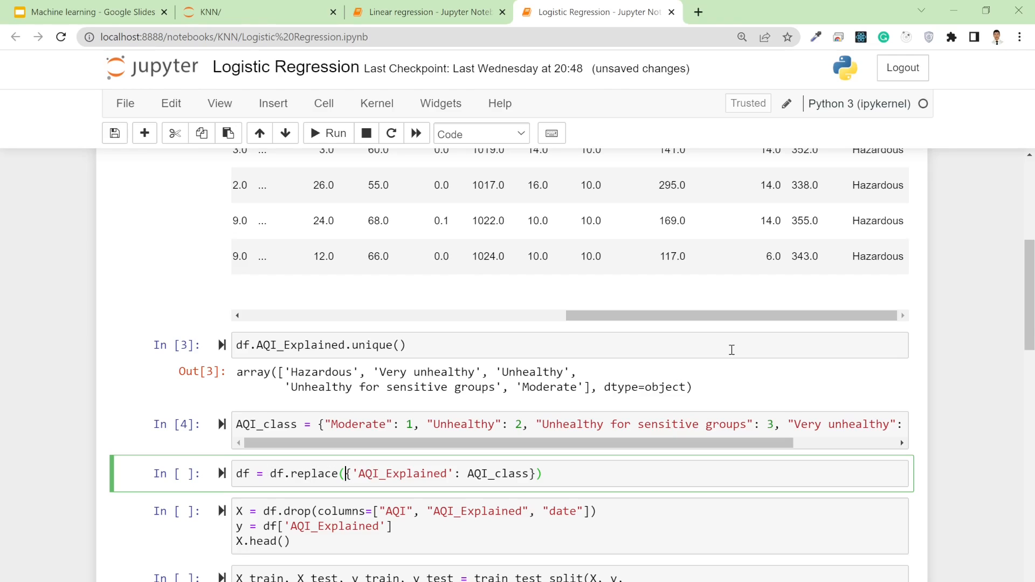
Apply df.replace with AQI_class so df.head() shows AQI_Explained as numeric codes.
scroll(down, 3)
text(df.head())
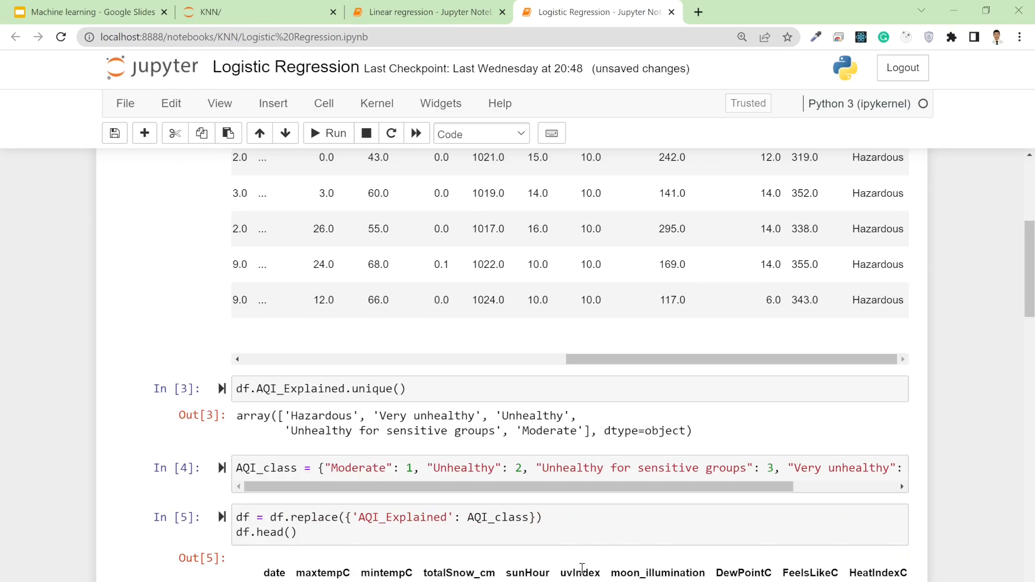
scroll(down, 3)
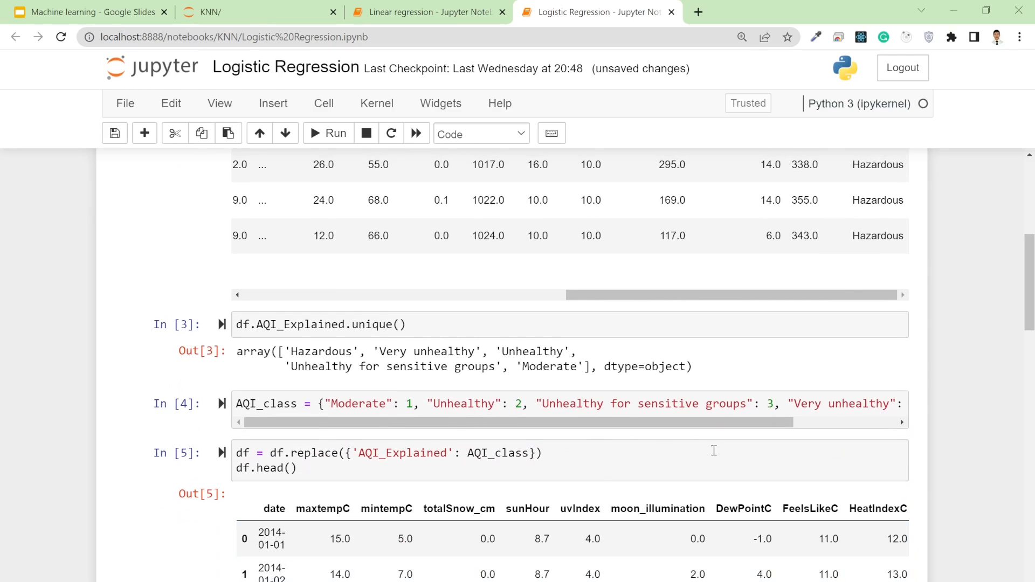
mouse_move(814, 479)
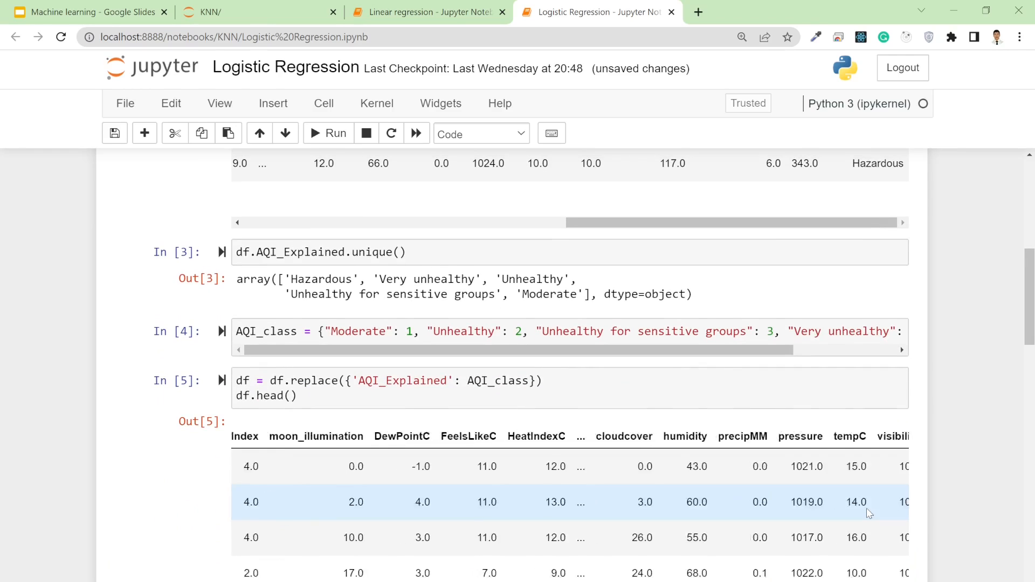
scroll(right, 3)
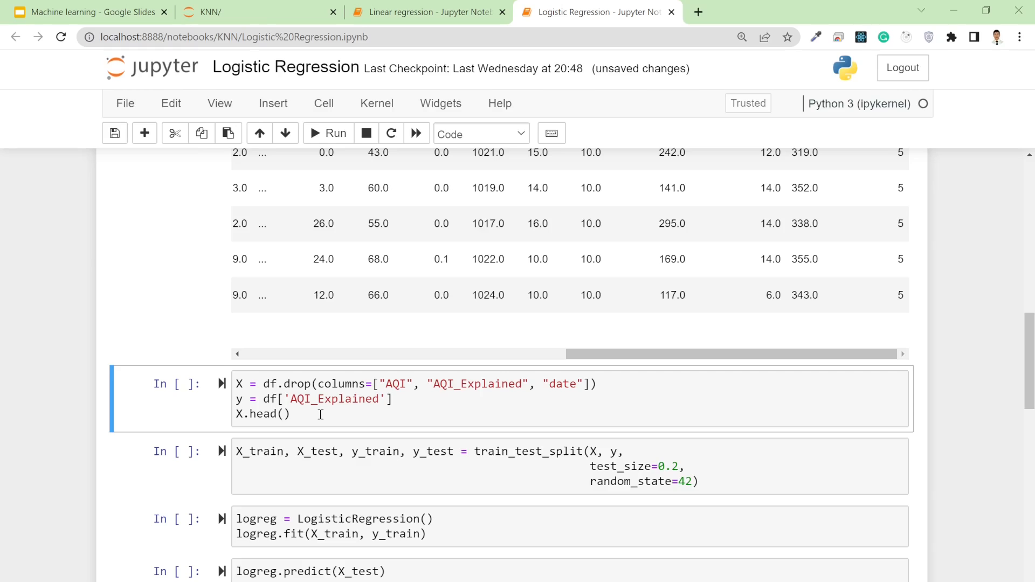
mouse_move(236, 399)
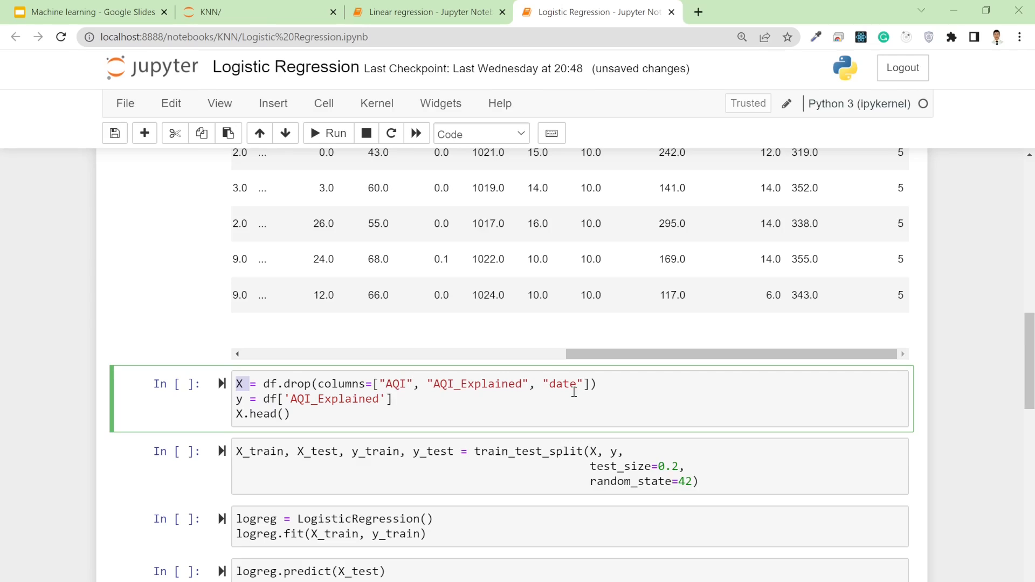
mouse_move(356, 403)
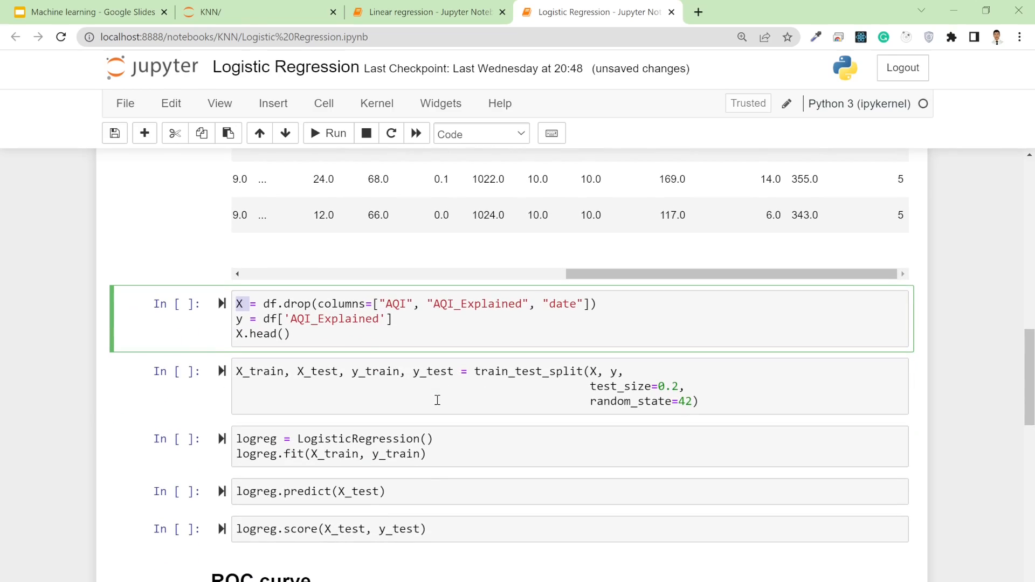
Create X dropping AQI, AQI_Explained and date, set y to AQI_Explained, and show X.head().
click(328, 134)
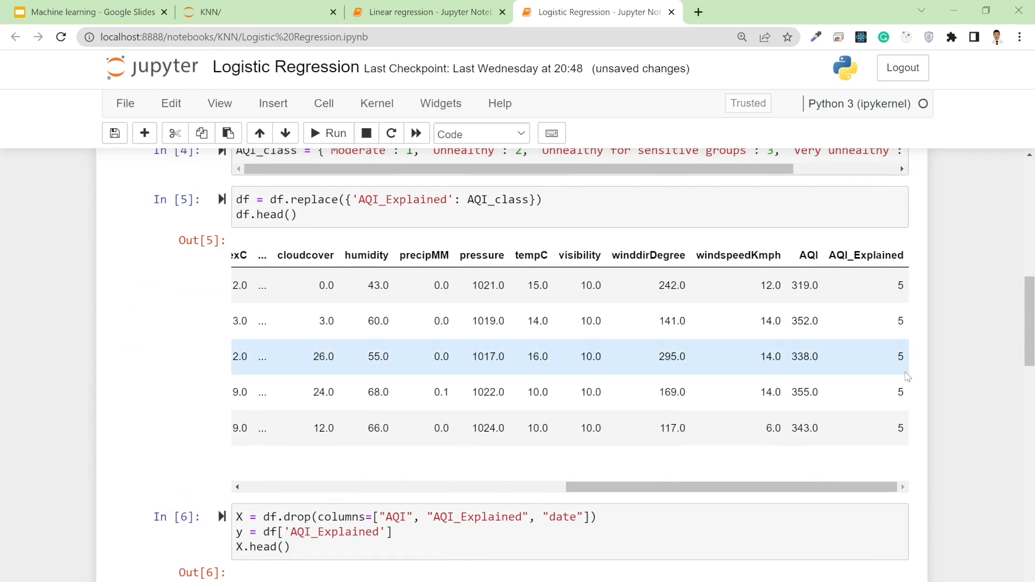
scroll(down, 3)
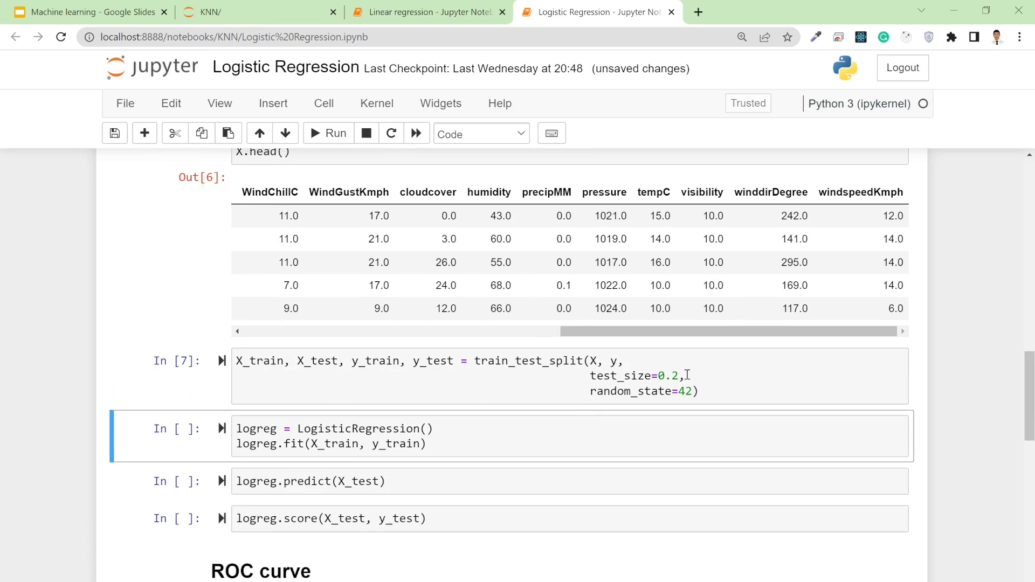
mouse_move(698, 419)
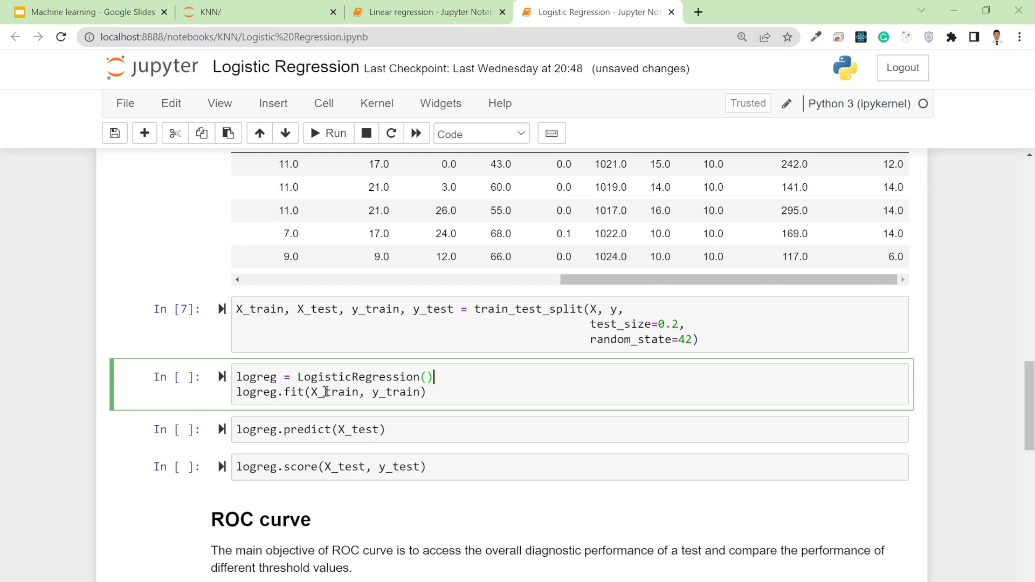
mouse_move(312, 392)
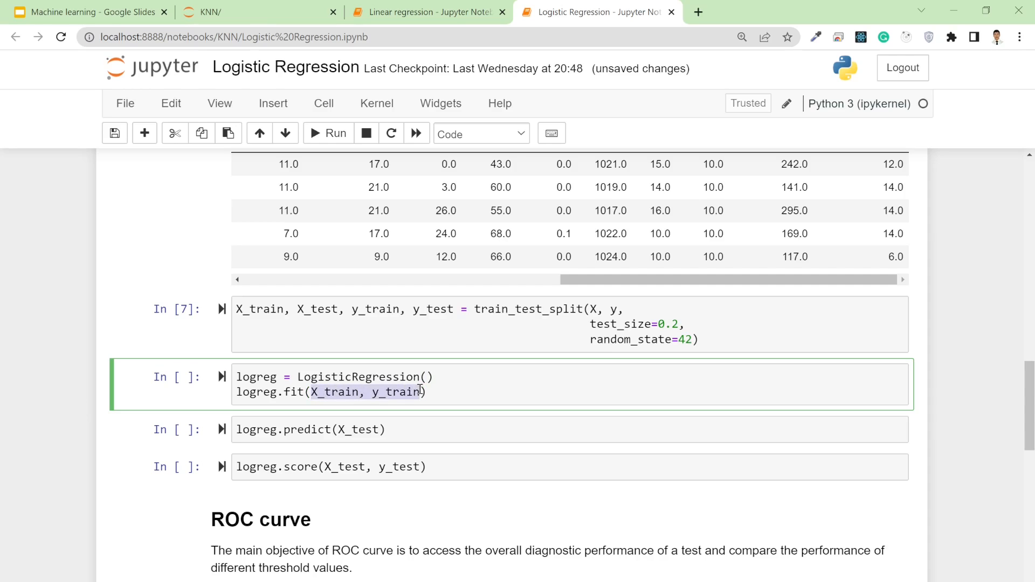
Split with 20% test data and fit LogisticRegression, which raises a ConvergenceWarning.
click(328, 133)
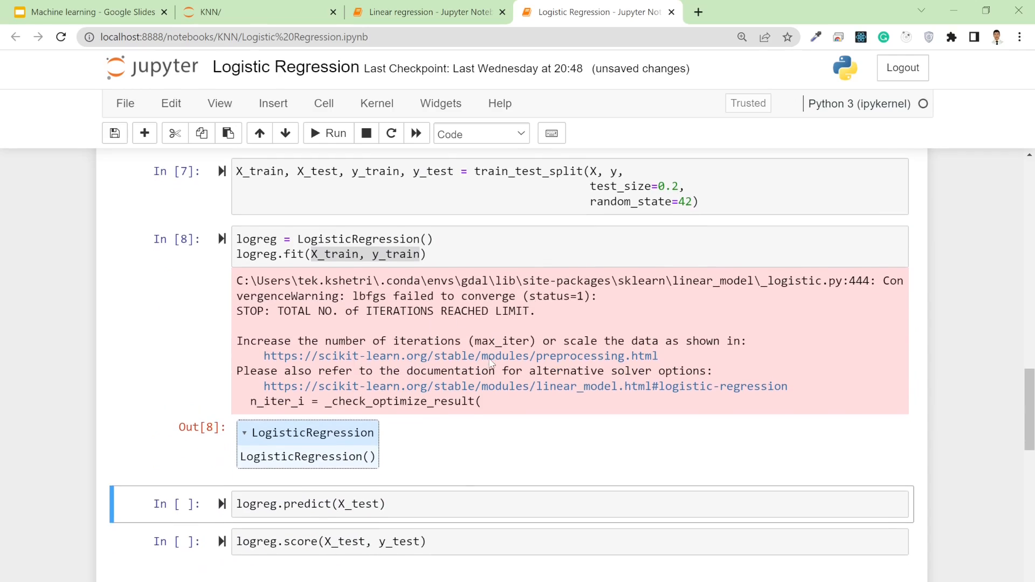
scroll(down, 3)
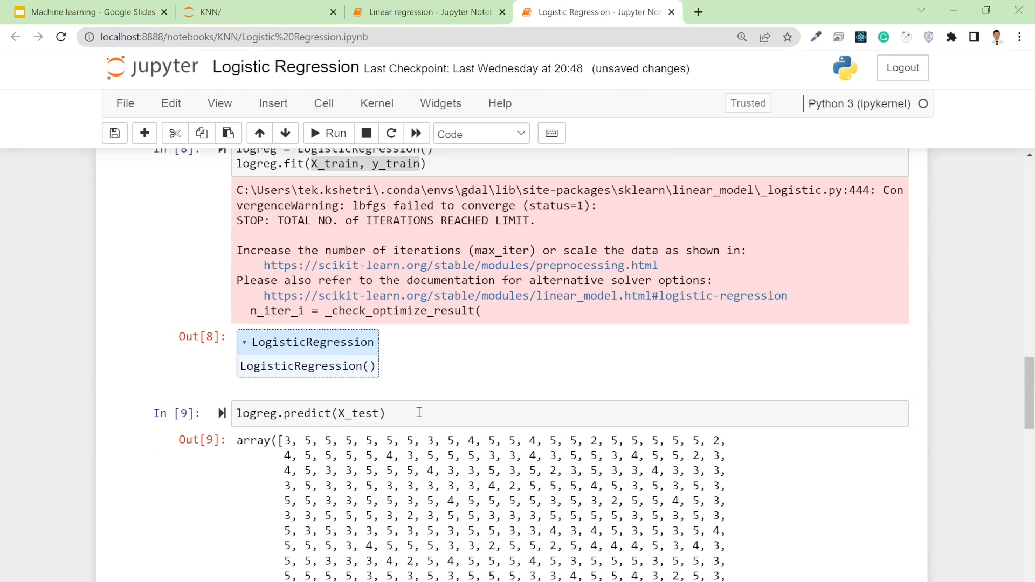
Show logreg.predict(X_test) class labels and a logreg.score accuracy of about 0.445.
scroll(down, 3)
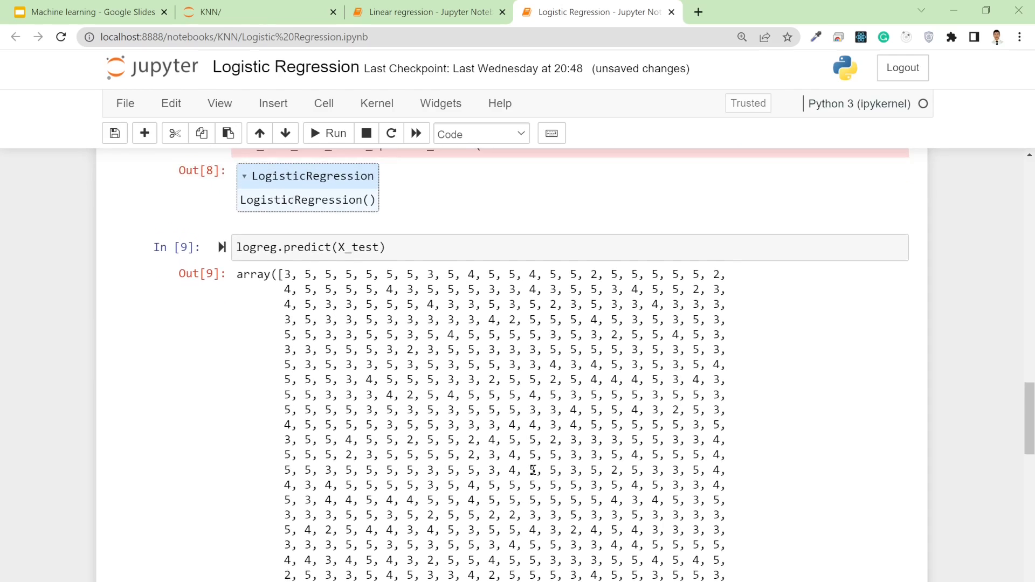
scroll(down, 3)
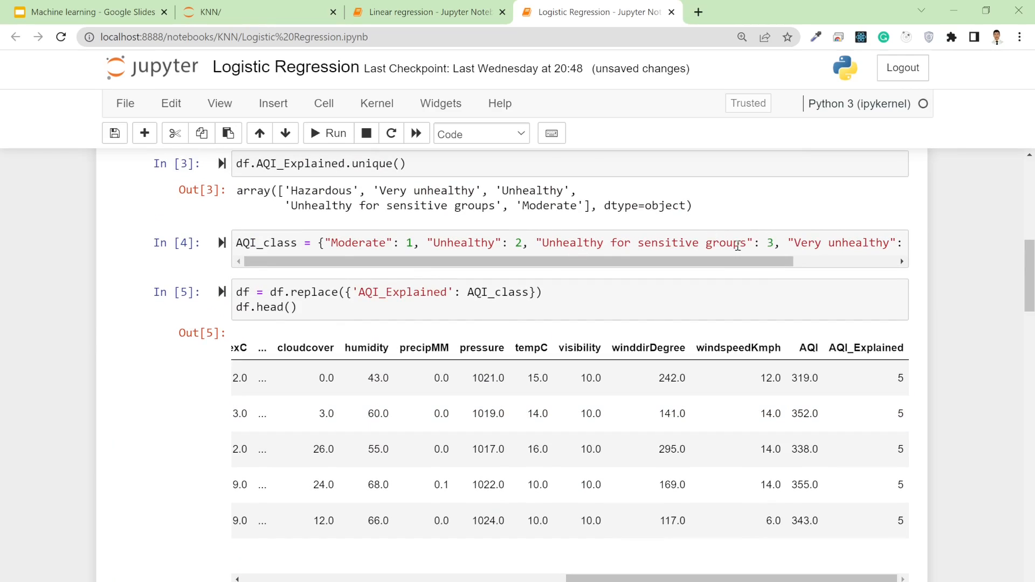
scroll(down, 3)
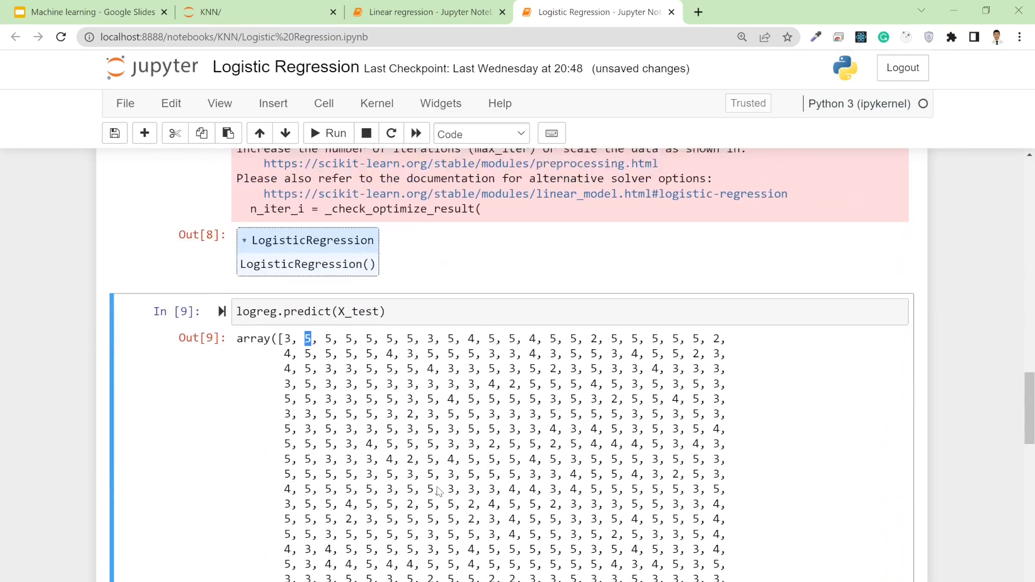
scroll(down, 3)
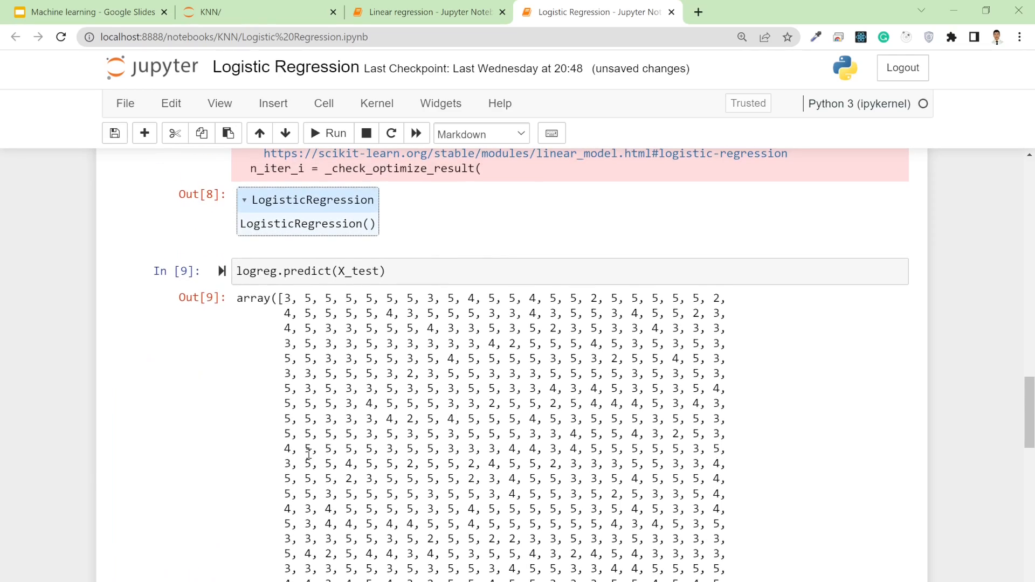
scroll(down, 3)
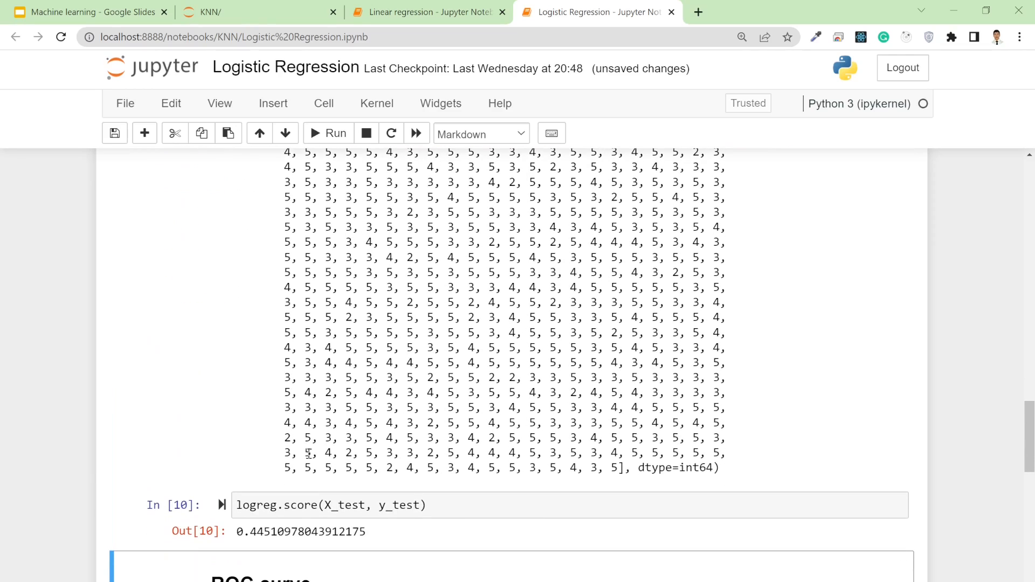
scroll(down, 3)
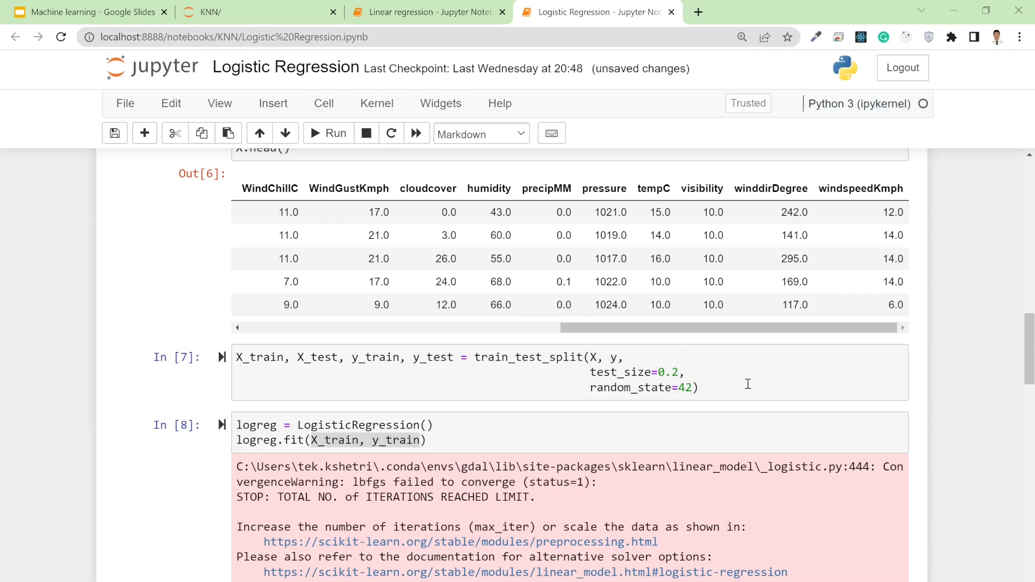
scroll(down, 3)
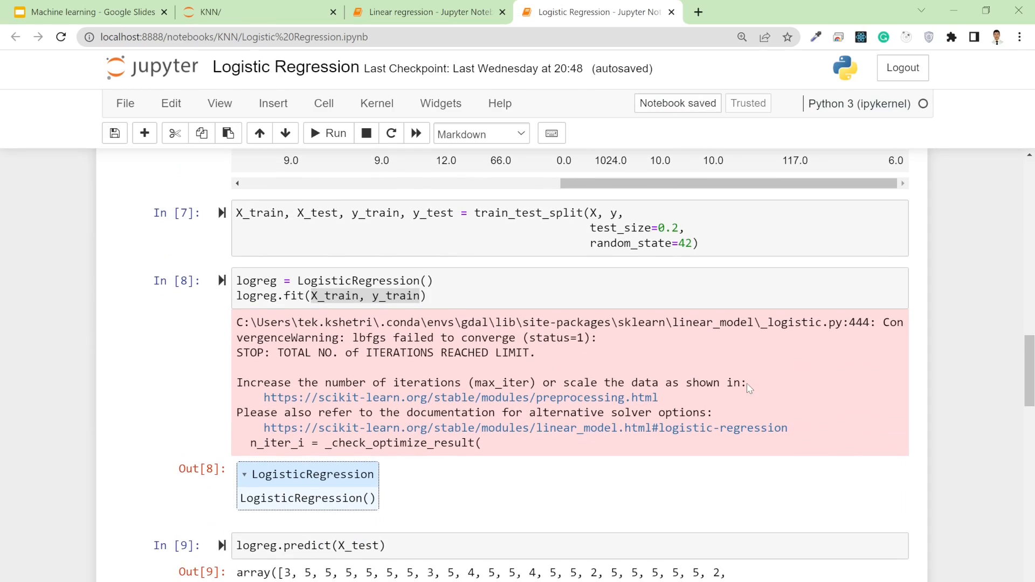
scroll(down, 3)
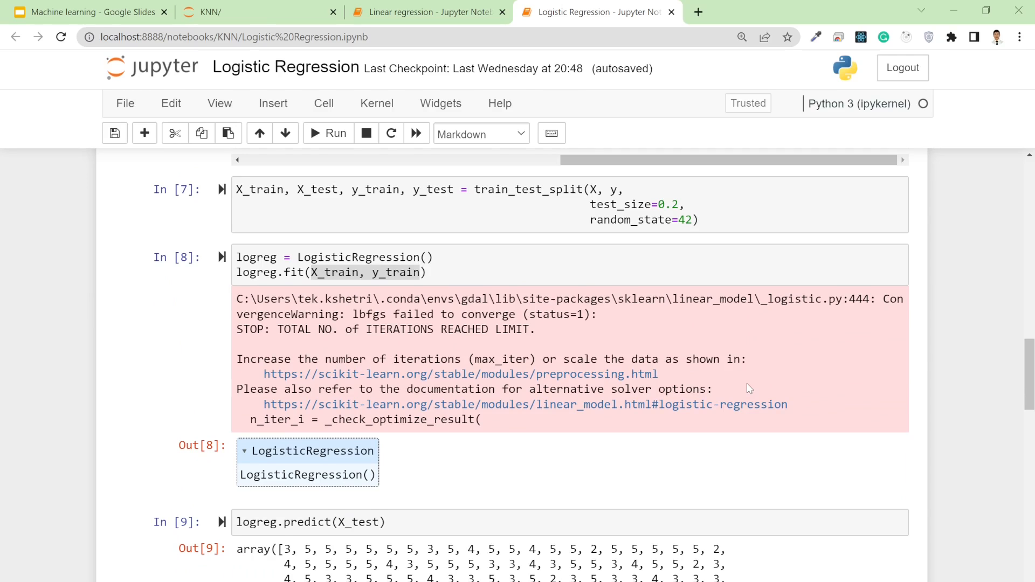
scroll(down, 3)
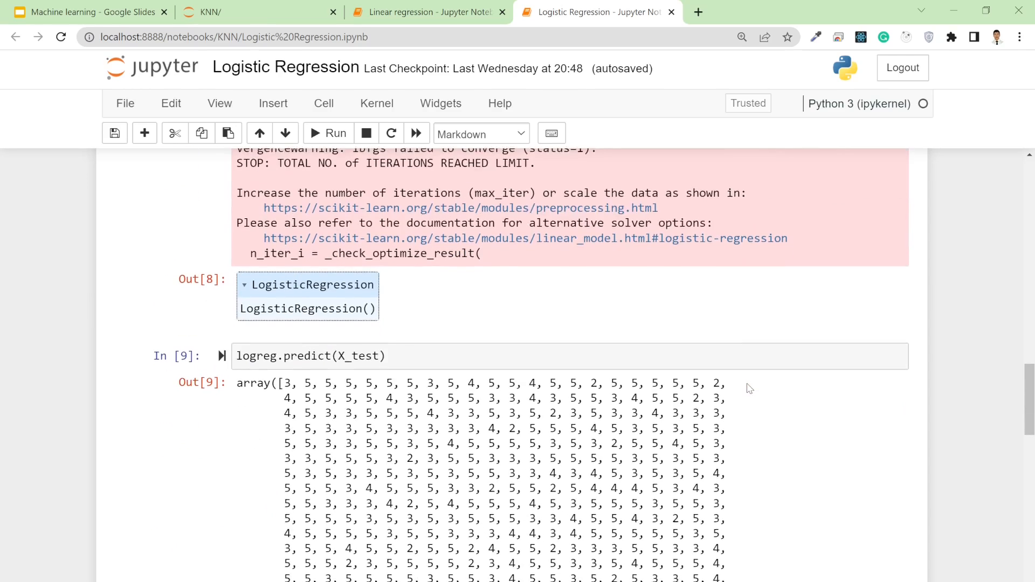